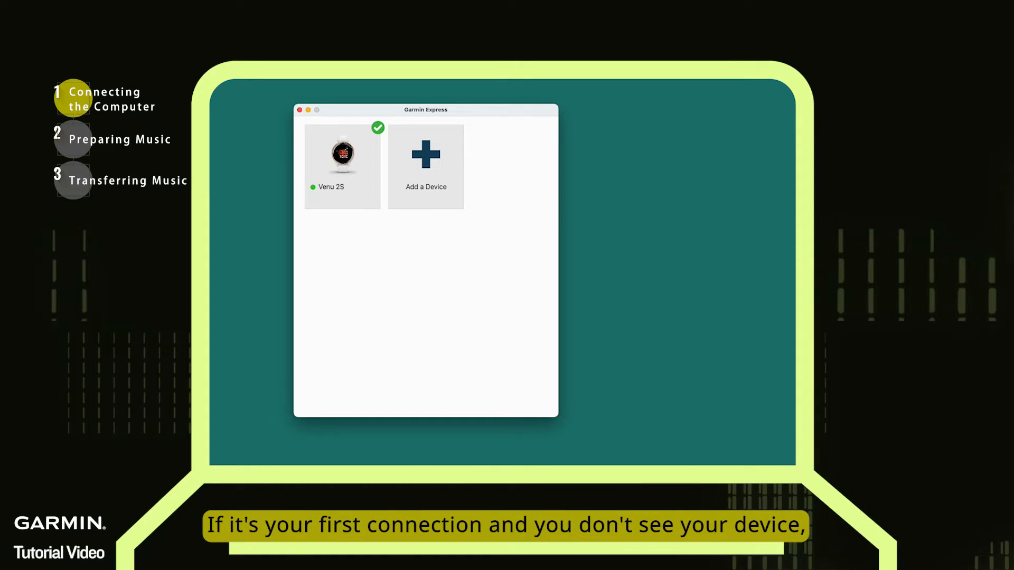
Step: Confirm the Venu 2S is connected in Garmin Express and go to Launchpad
click(426, 165)
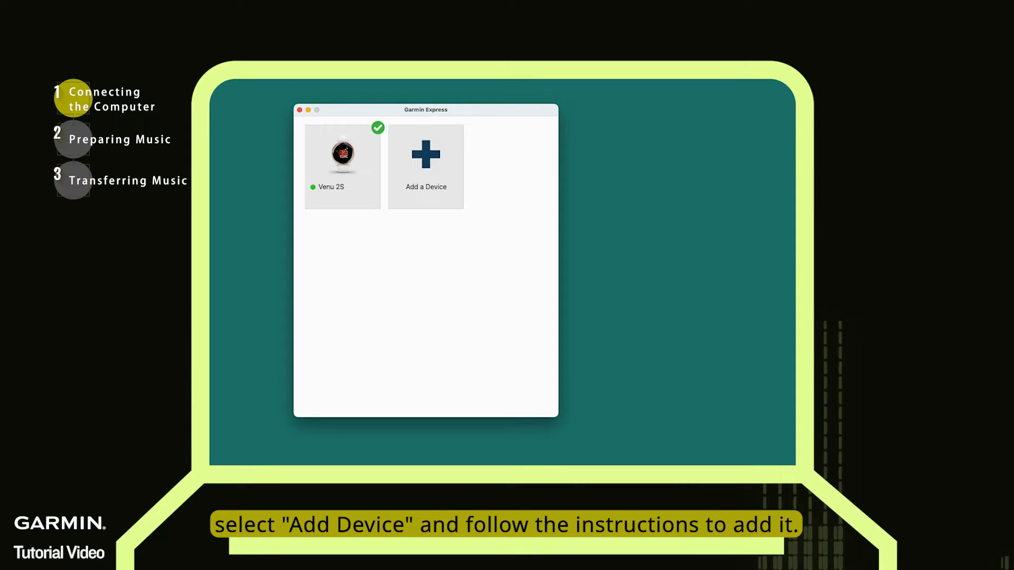
click(342, 158)
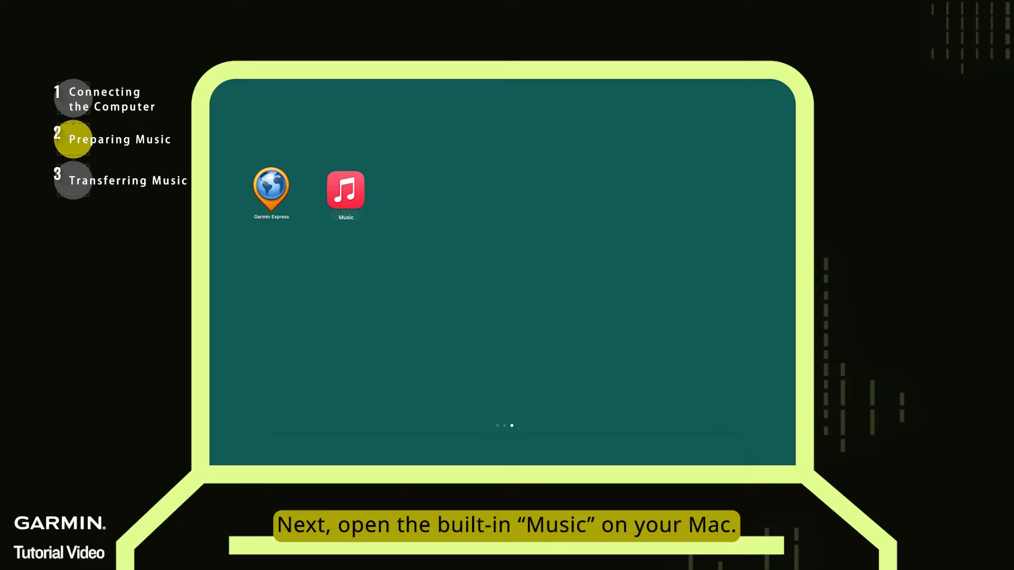
Step: Launch Music and show the library's Songs list with its five tracks
click(345, 190)
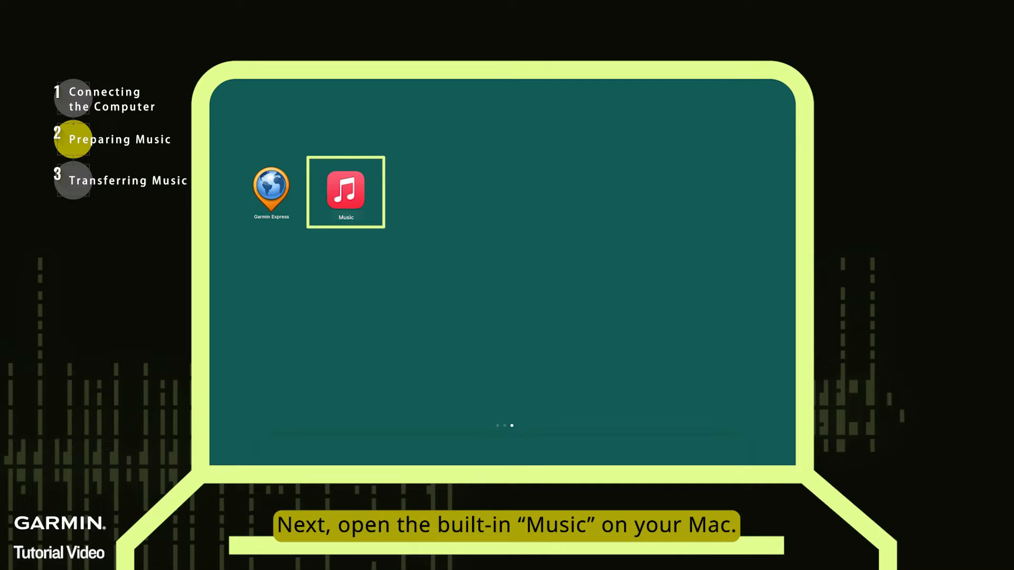
double_click(346, 191)
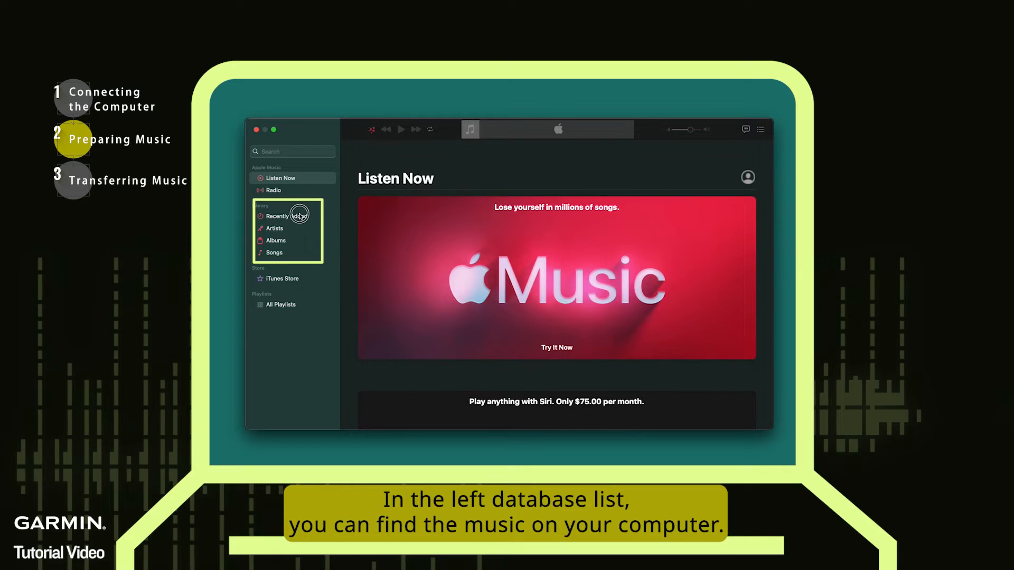
click(276, 239)
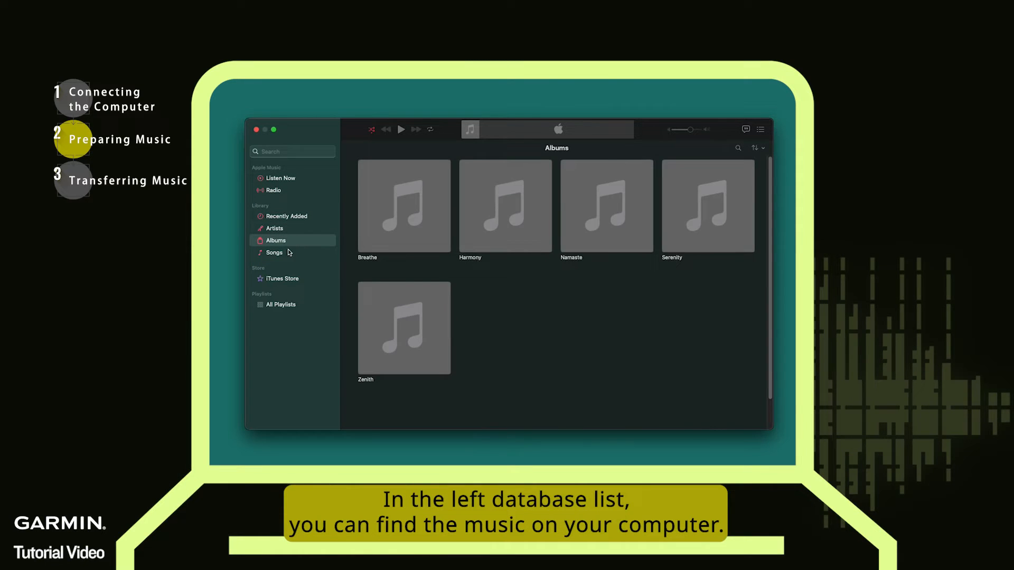
click(275, 252)
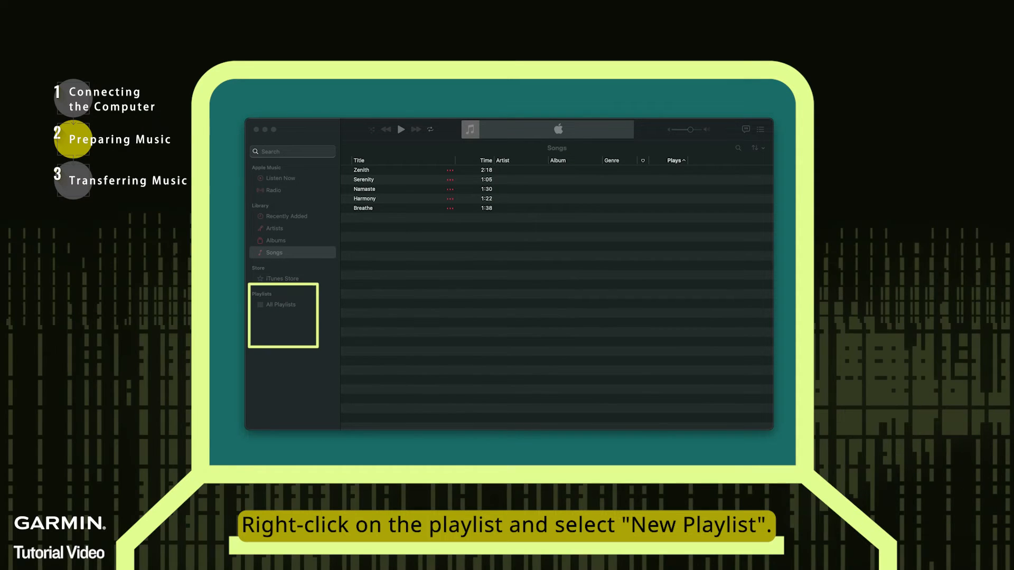
Step: Create a new playlist named YOGA under Playlists
right_click(279, 304)
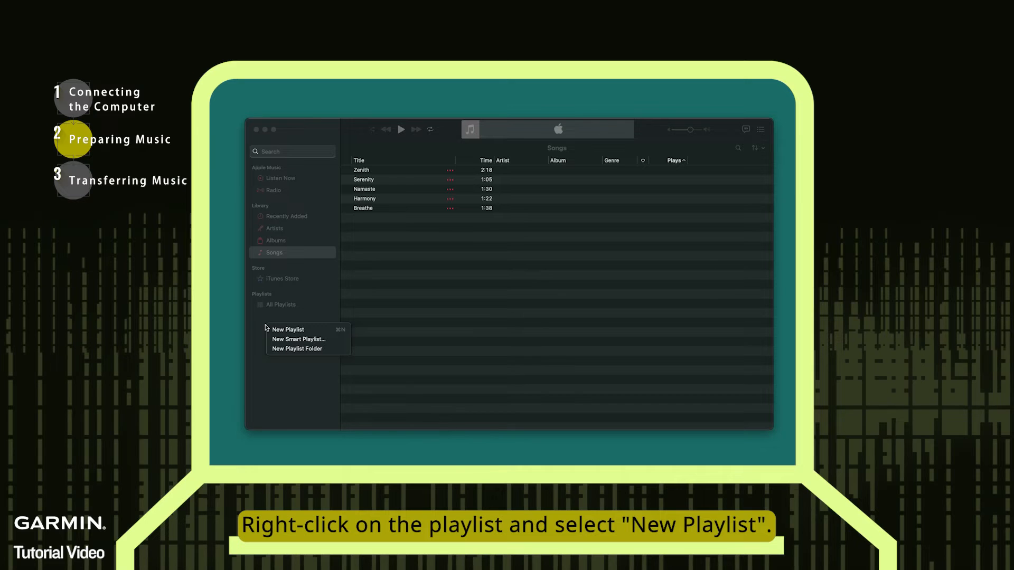
click(289, 330)
text(Y)
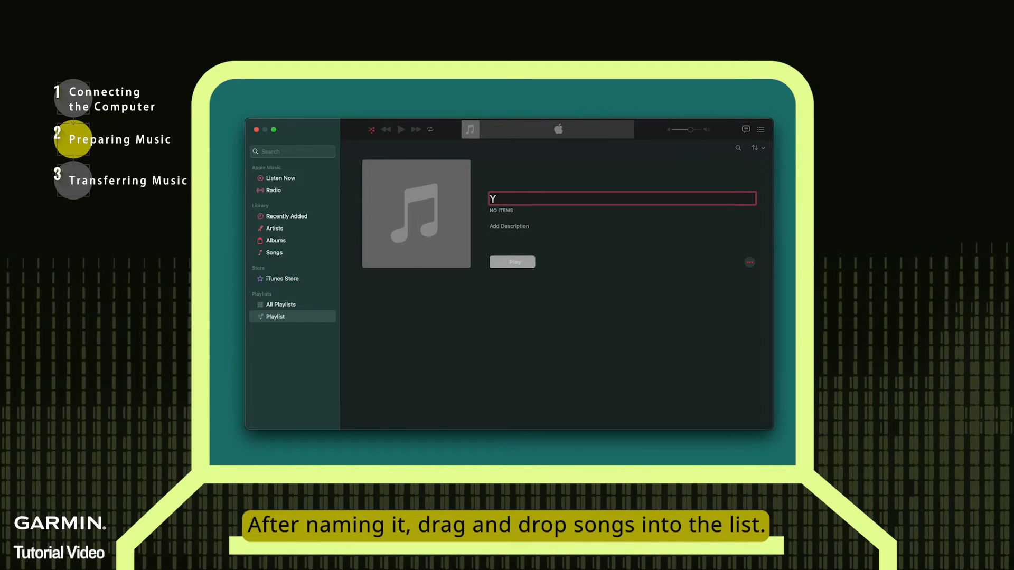
text(OGA)
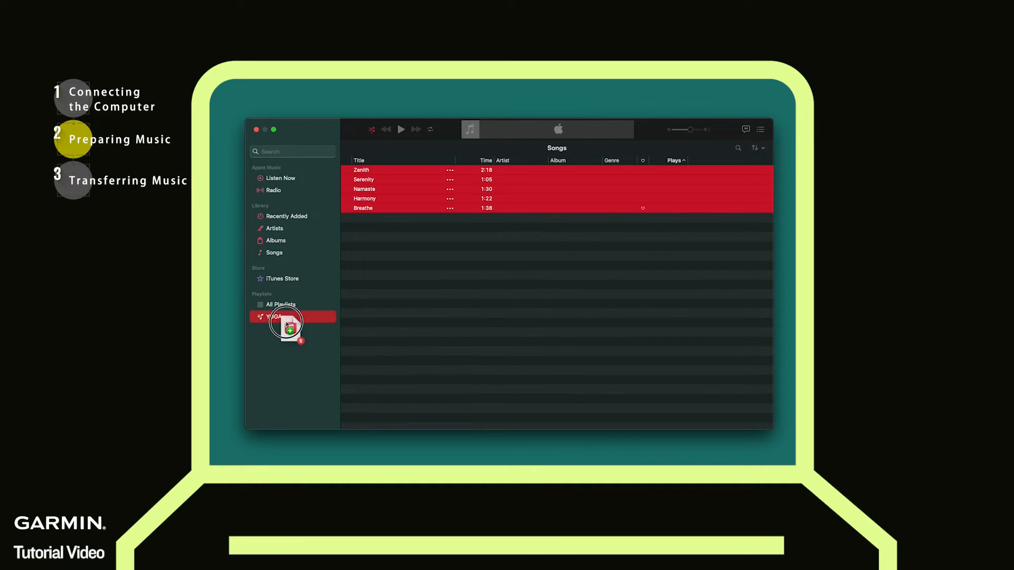
Step: Remove Zenith from the YOGA playlist and confirm the removal
click(273, 316)
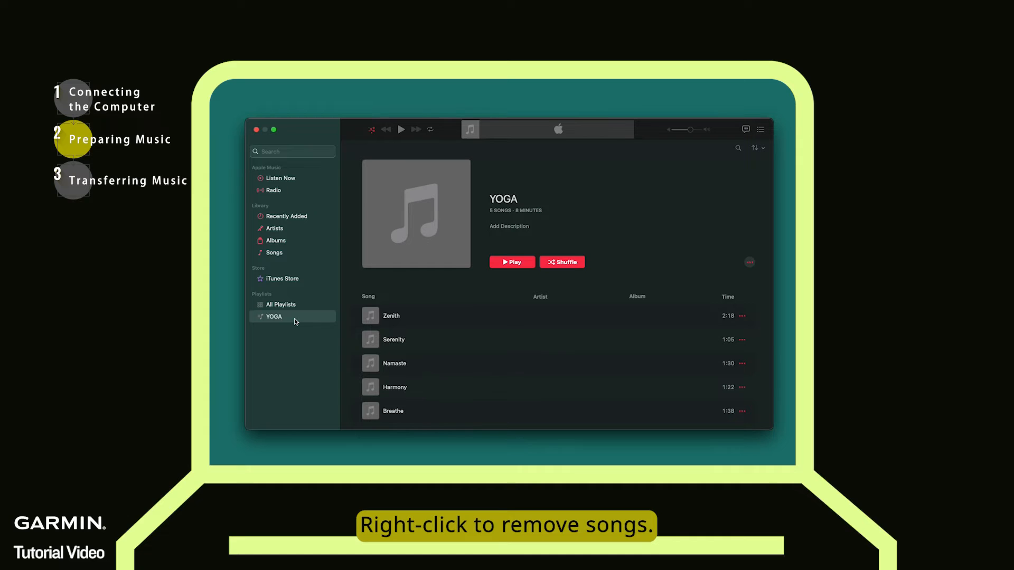
right_click(391, 316)
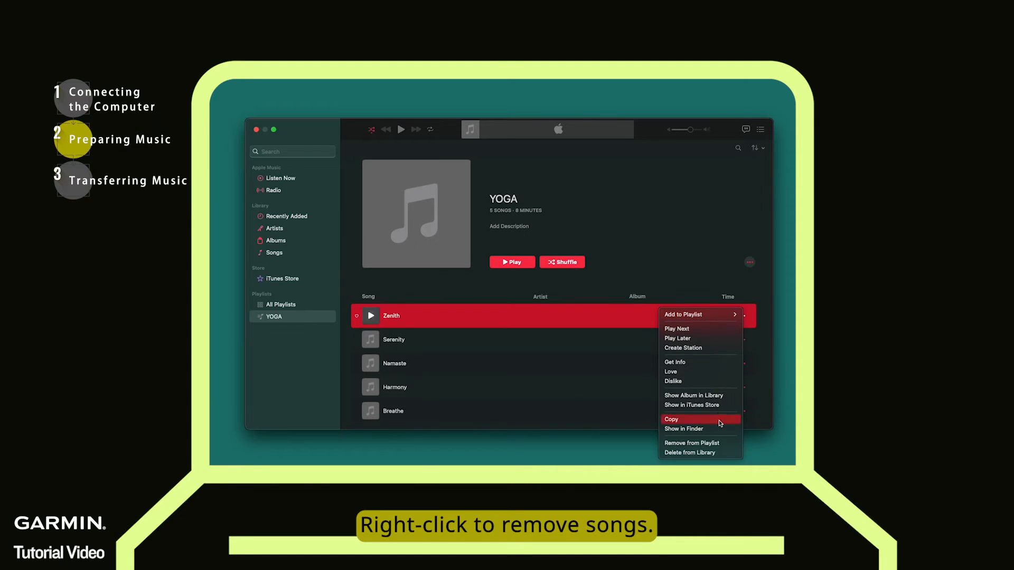
click(691, 442)
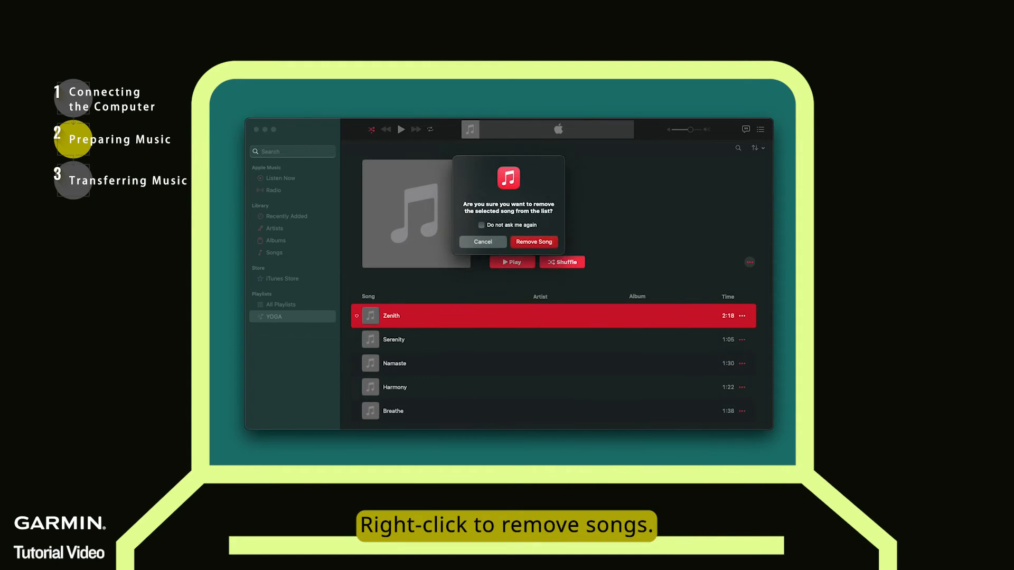
click(533, 241)
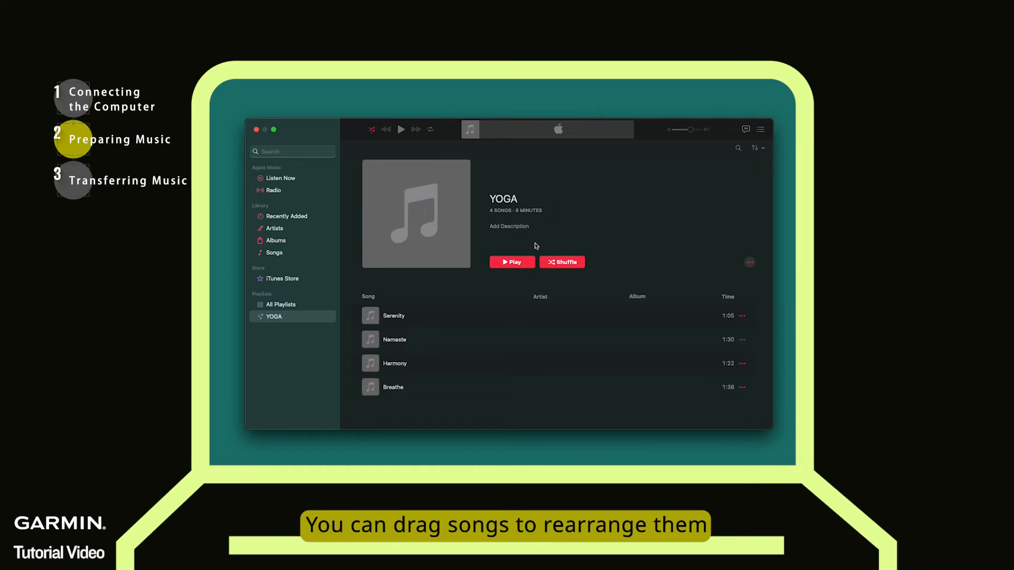
Step: Move Harmony above Namaste, then add Zenith back into YOGA from Songs
drag(394, 362, 488, 362)
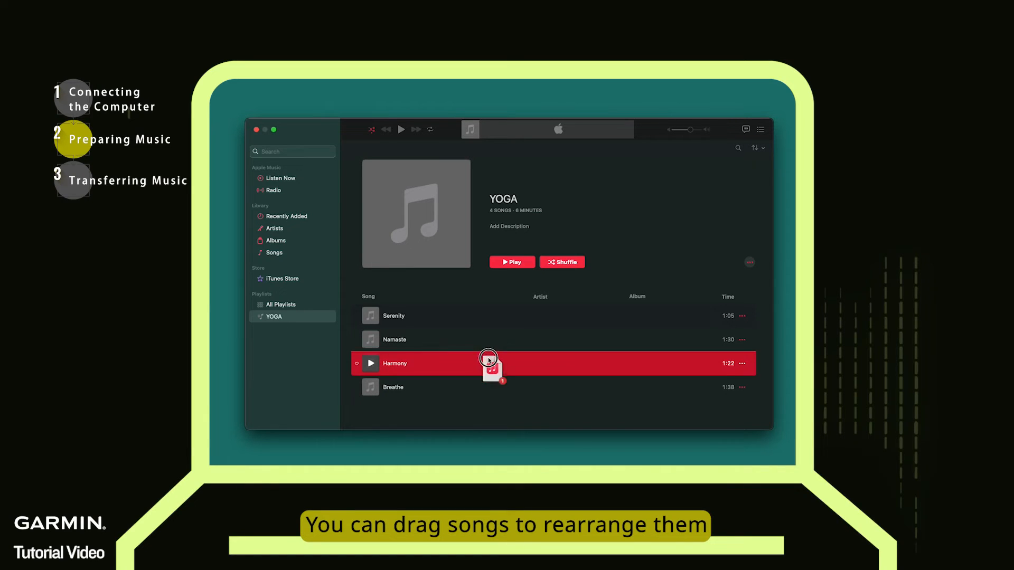
drag(488, 363, 485, 314)
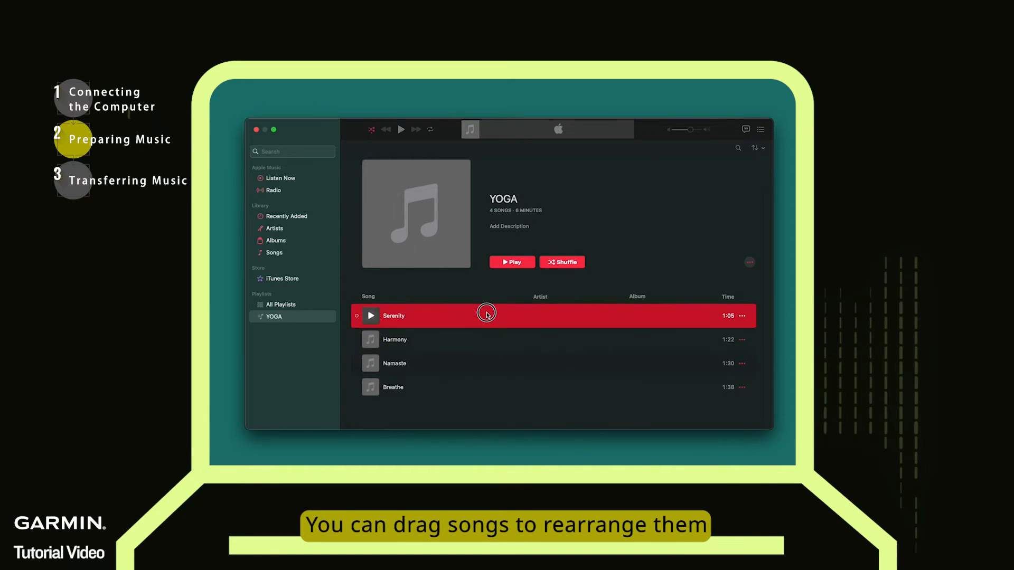
drag(486, 316, 491, 387)
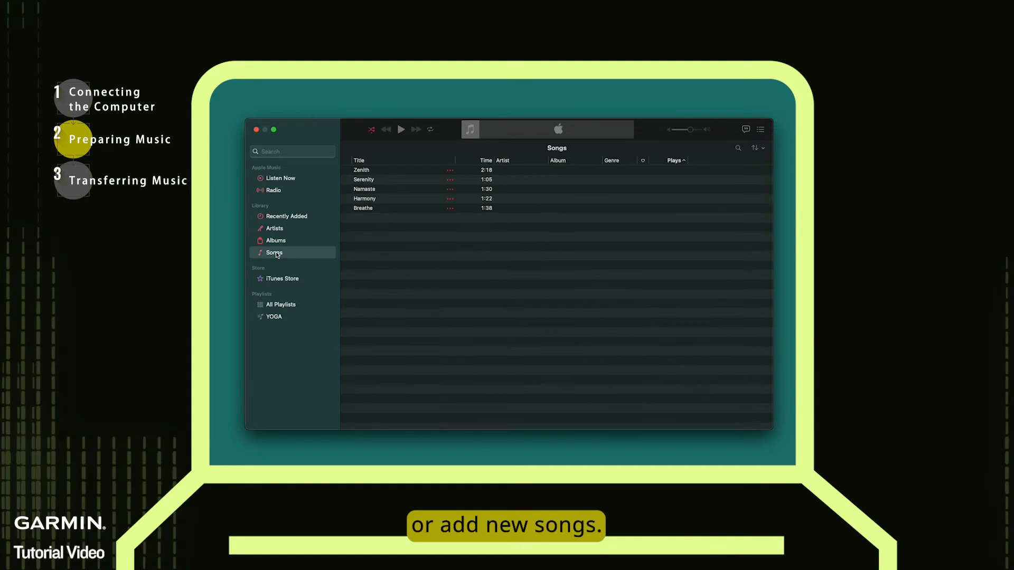
click(379, 170)
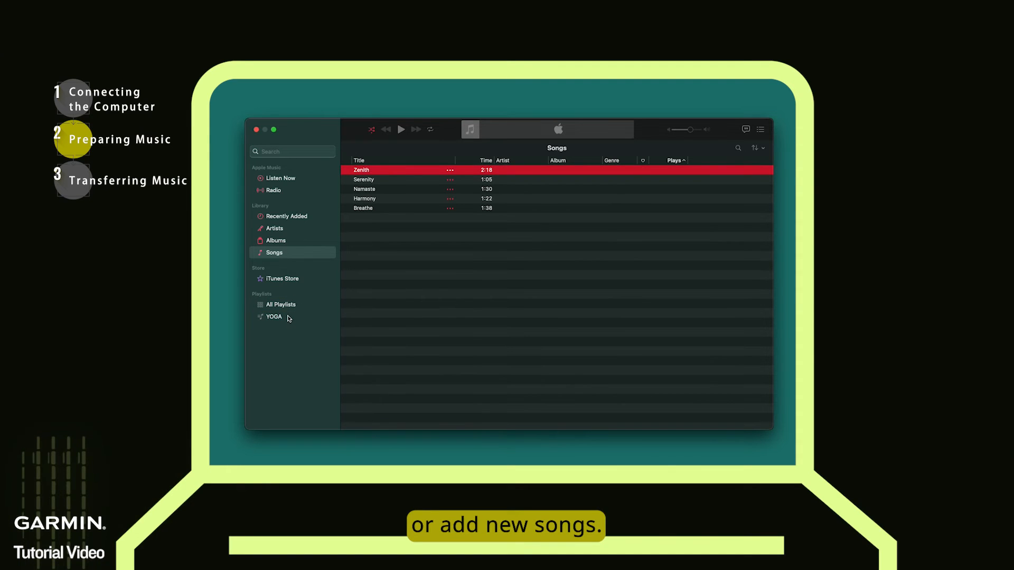
click(275, 317)
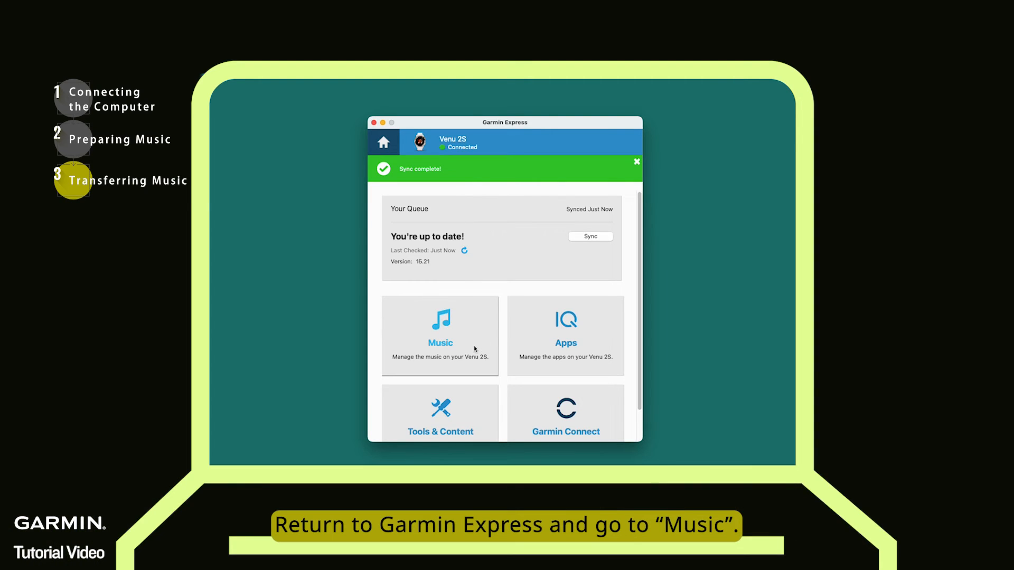
Step: Show the Venu 2S music page, browse Artists and Genres, and return to Playlists with YOGA listed
click(439, 335)
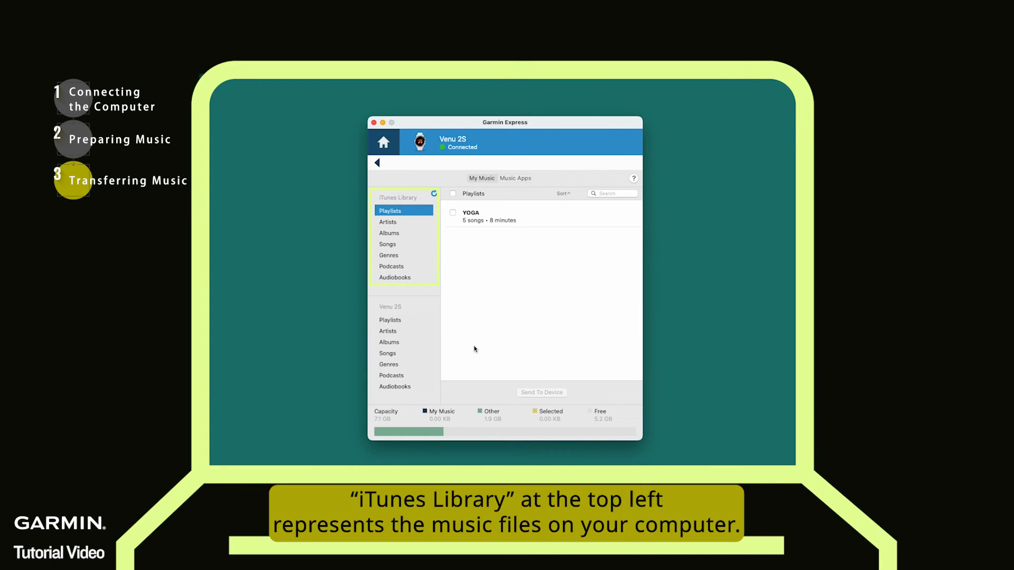
click(388, 222)
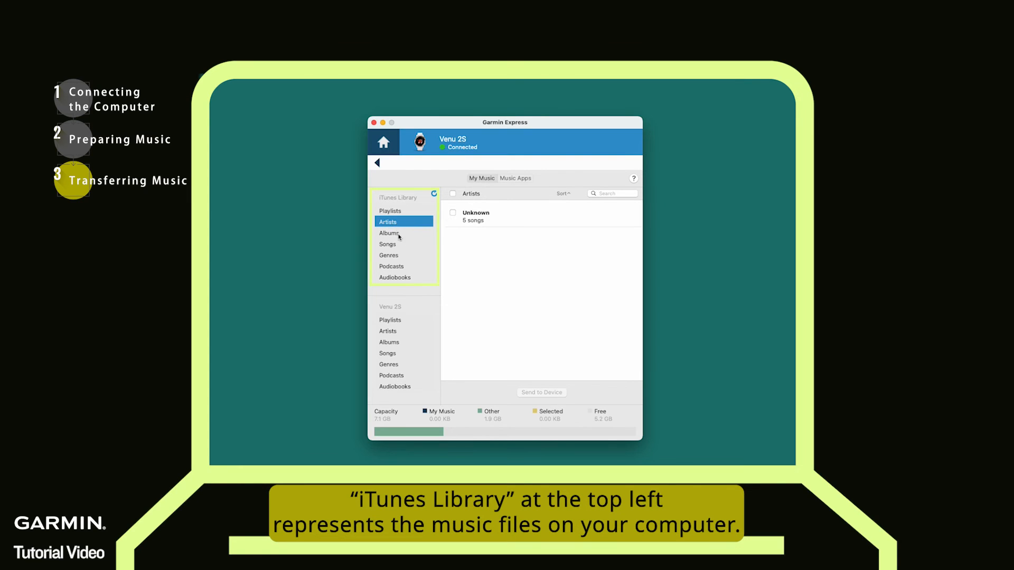
click(389, 254)
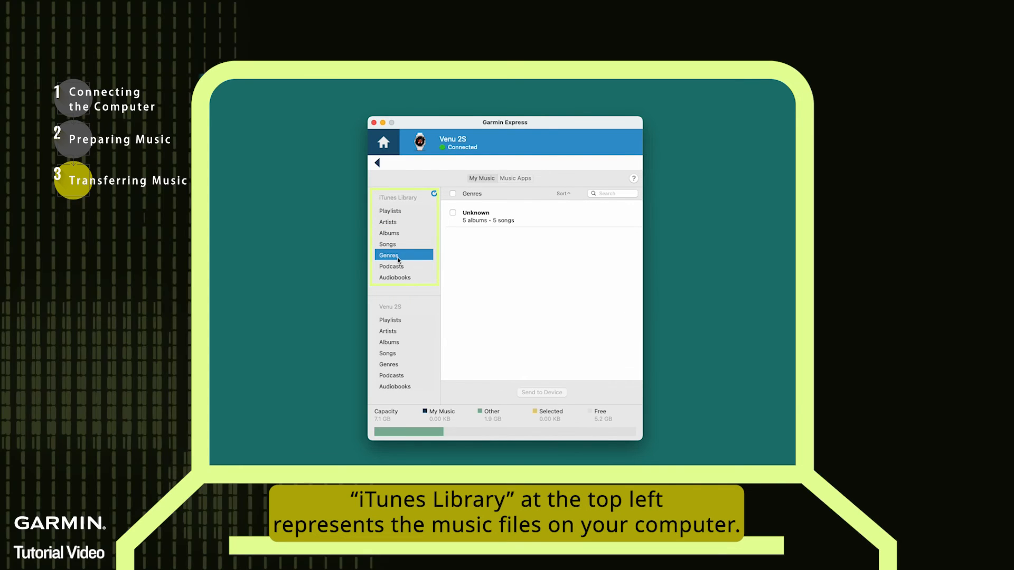
click(390, 211)
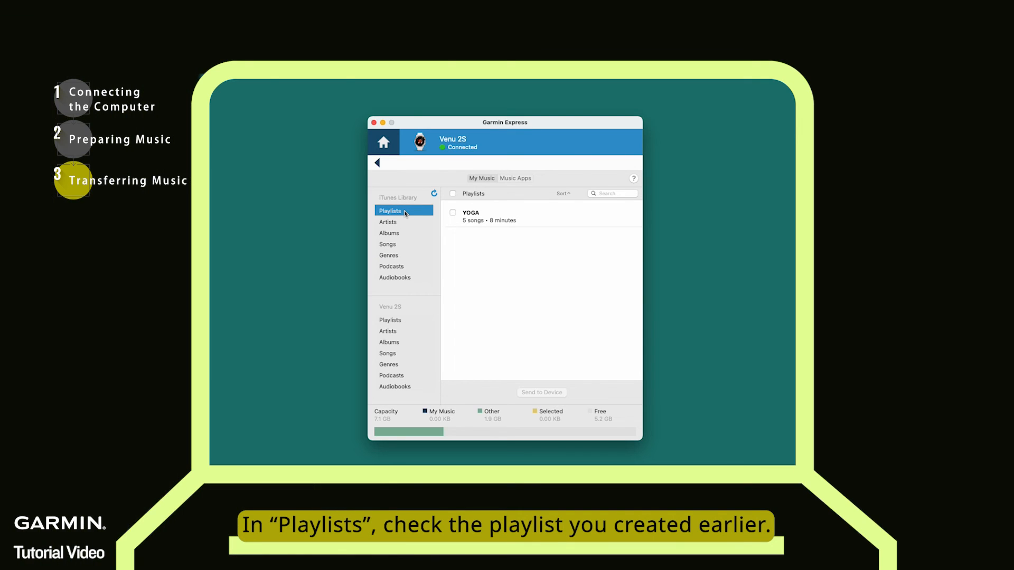
Step: Send the YOGA playlist to the Venu 2S and view the watch's Albums list
click(453, 212)
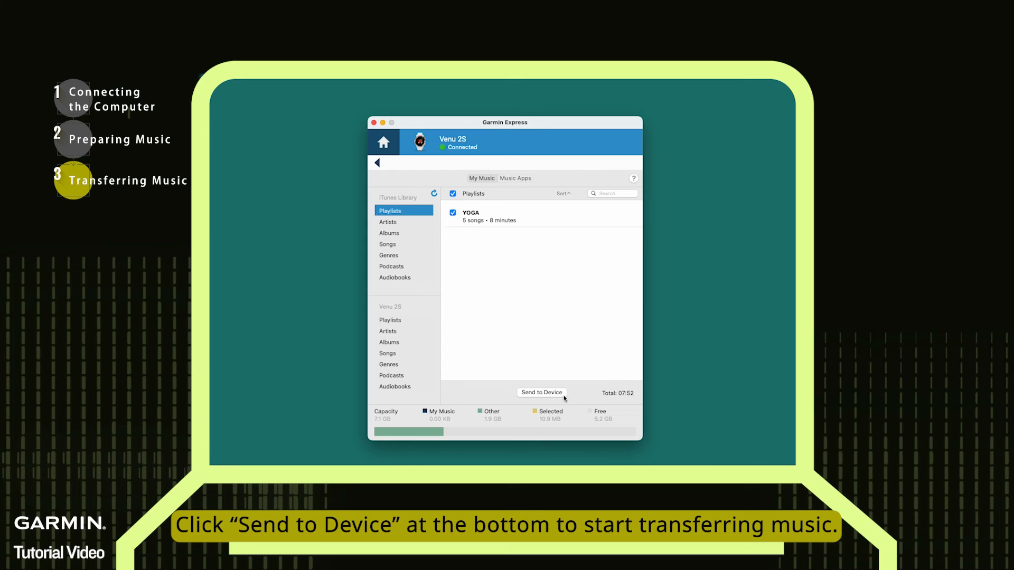
click(541, 393)
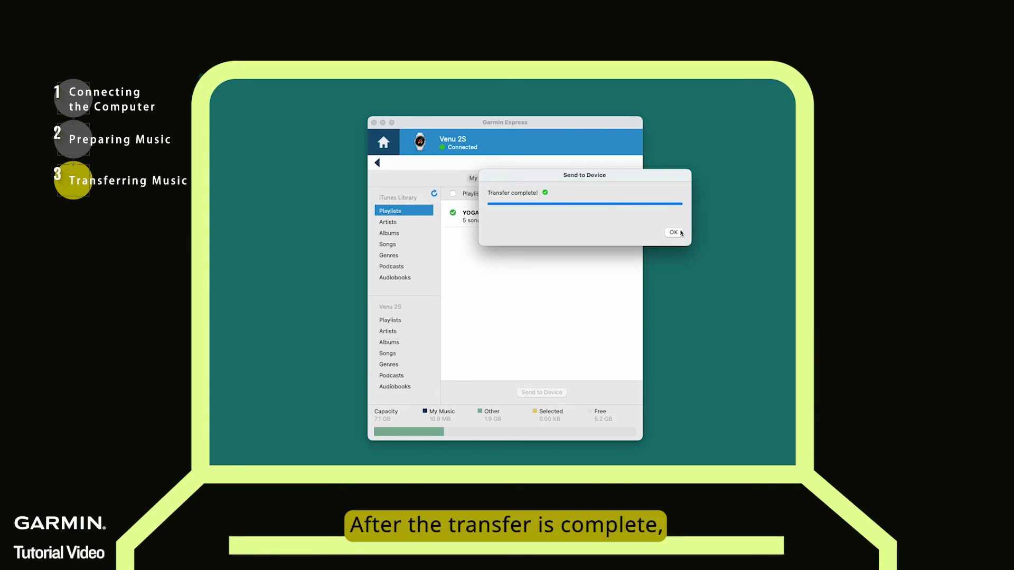
click(673, 232)
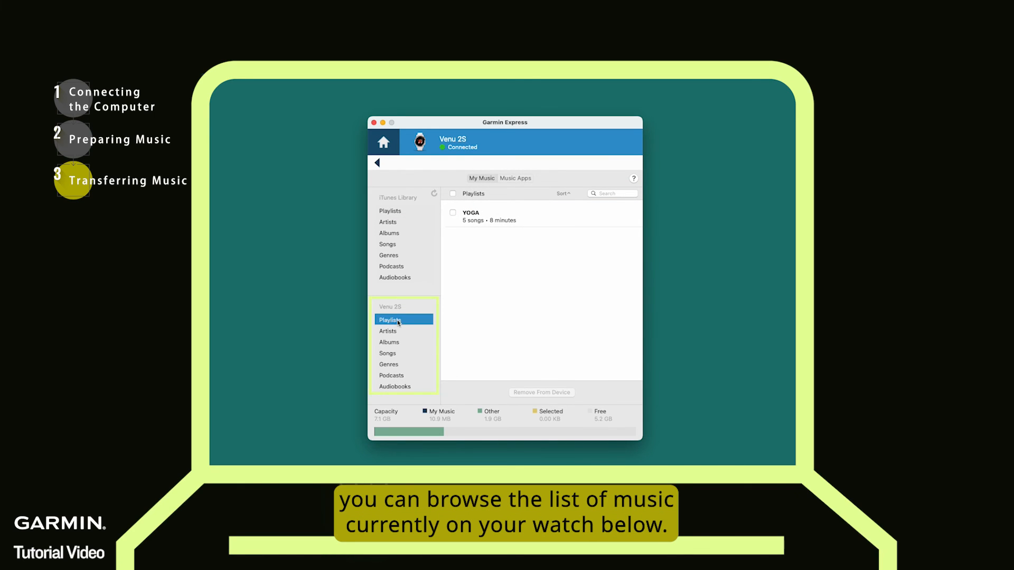
click(388, 341)
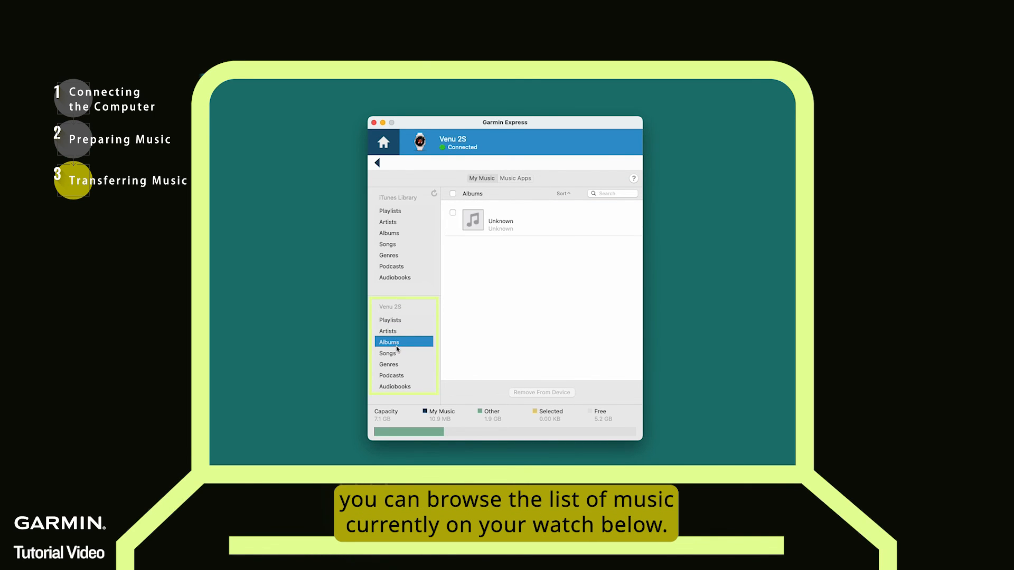